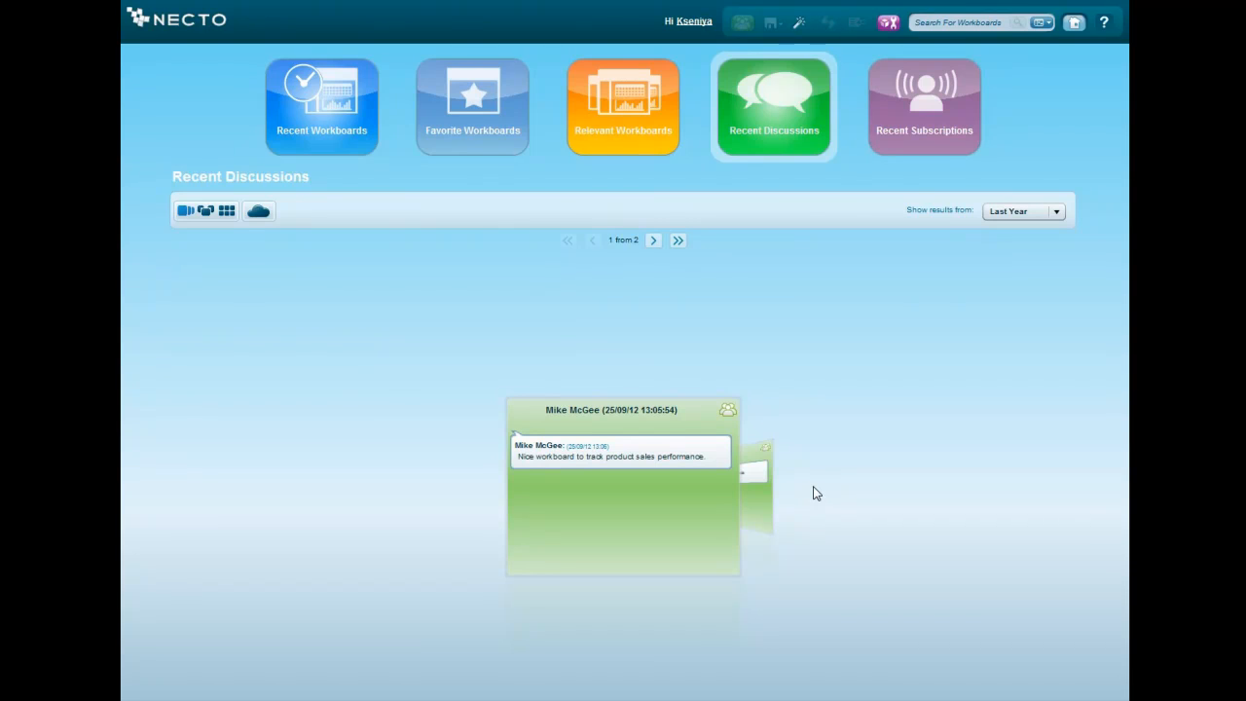
mouse_move(615, 499)
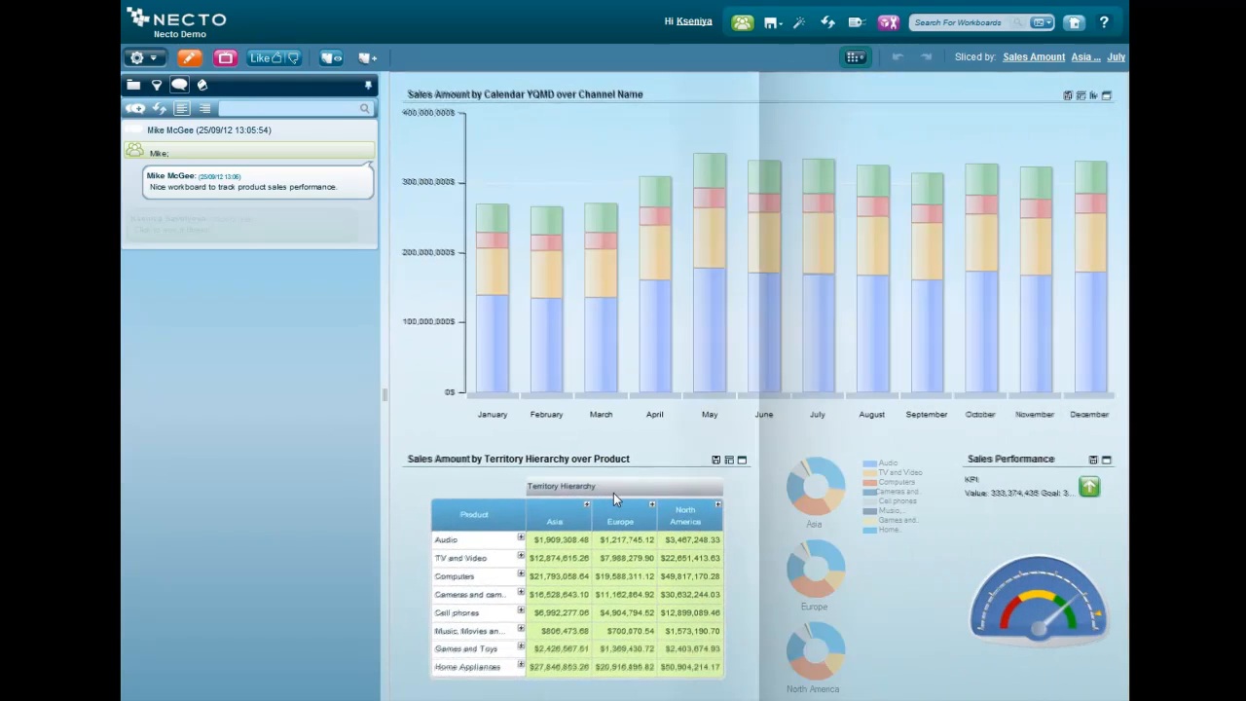
mouse_move(603, 302)
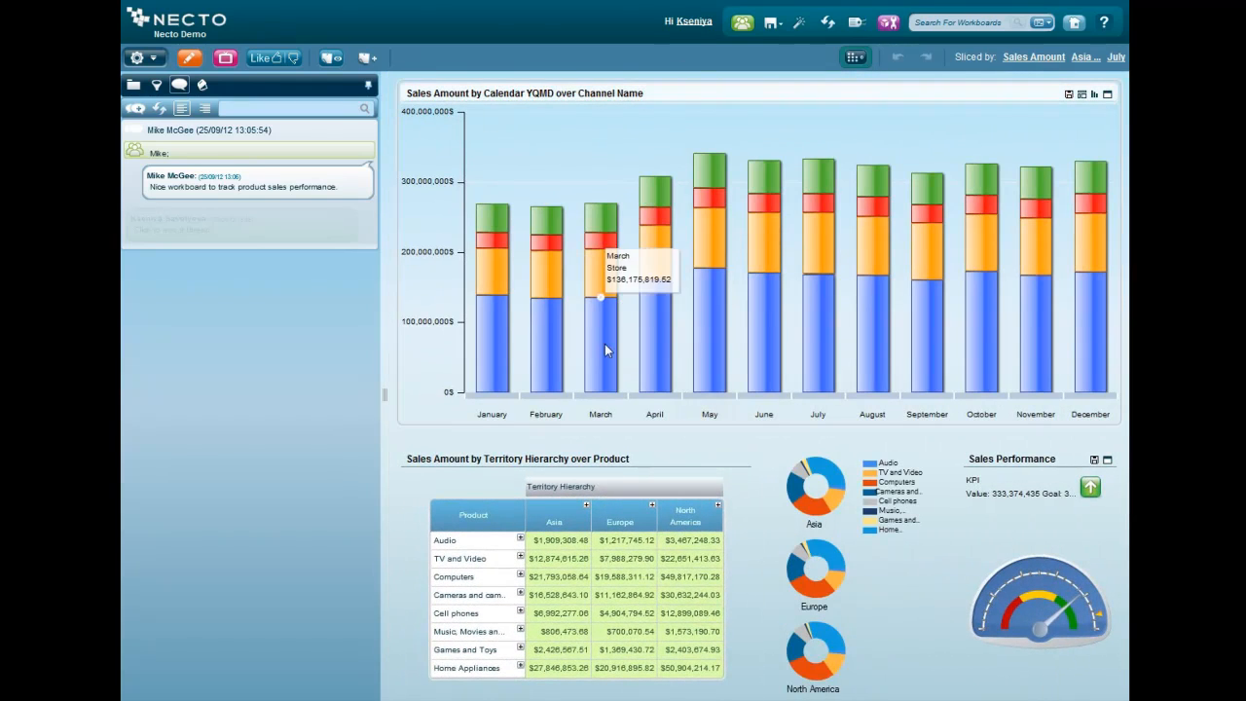
mouse_move(603, 249)
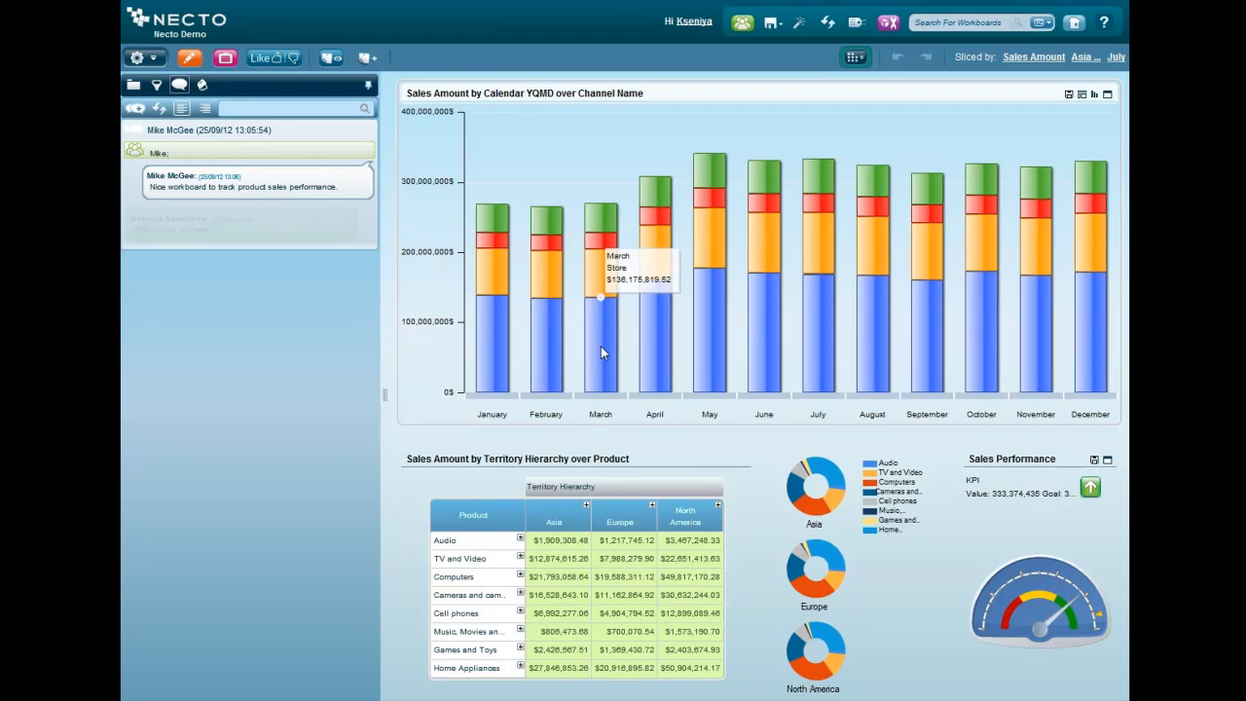
mouse_move(619, 460)
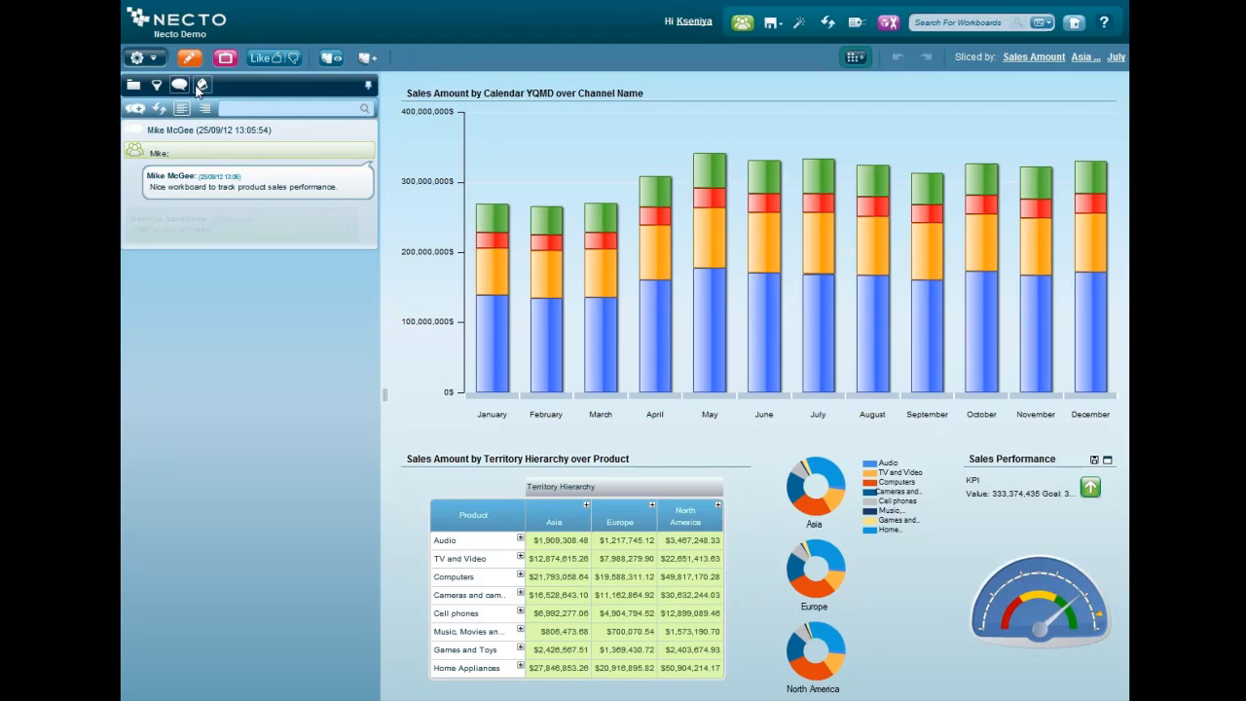
Show the Necto Demo workboard's components as a column of thumbnails in the side panel.
click(202, 83)
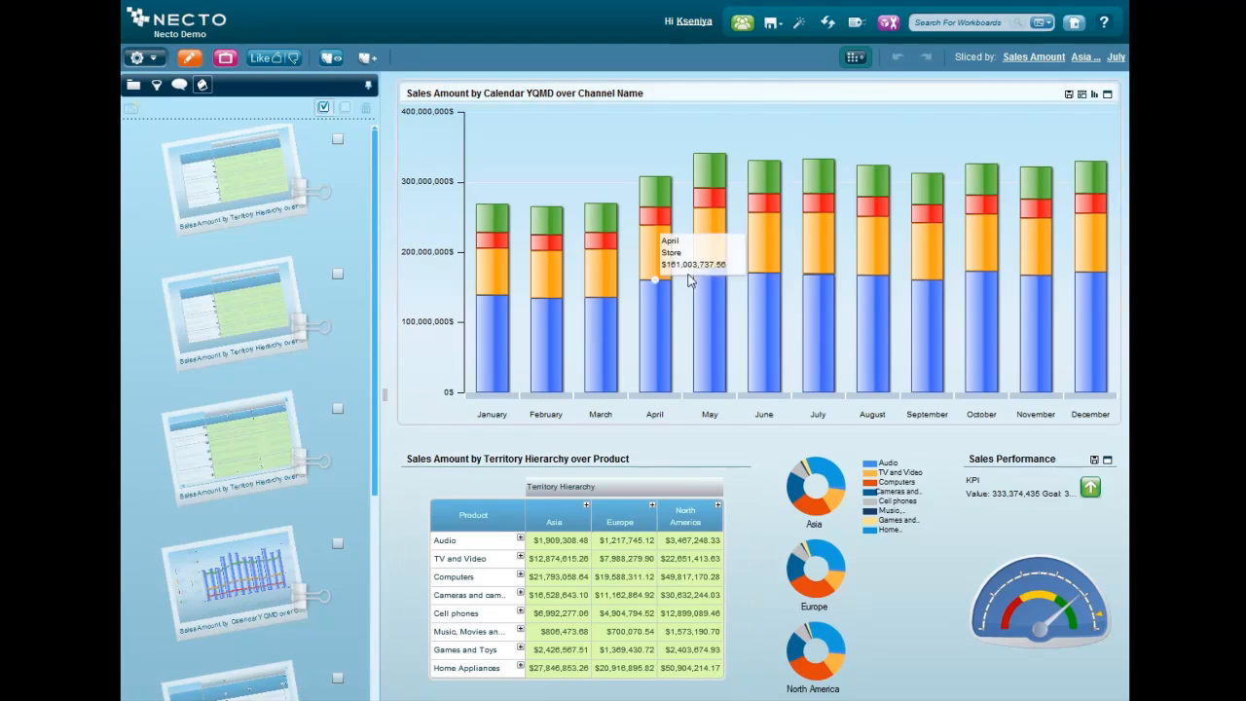
Create a new blank workboard named Channel Performance Review in My Workboards.
click(767, 23)
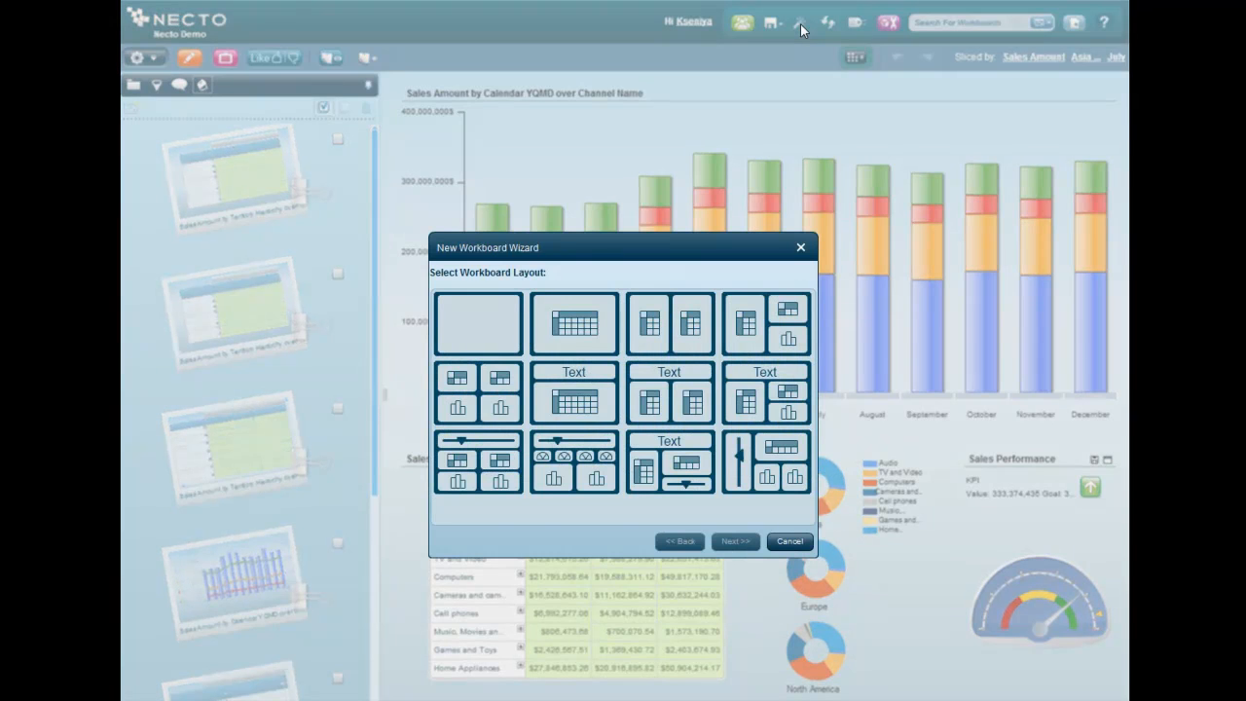
click(477, 323)
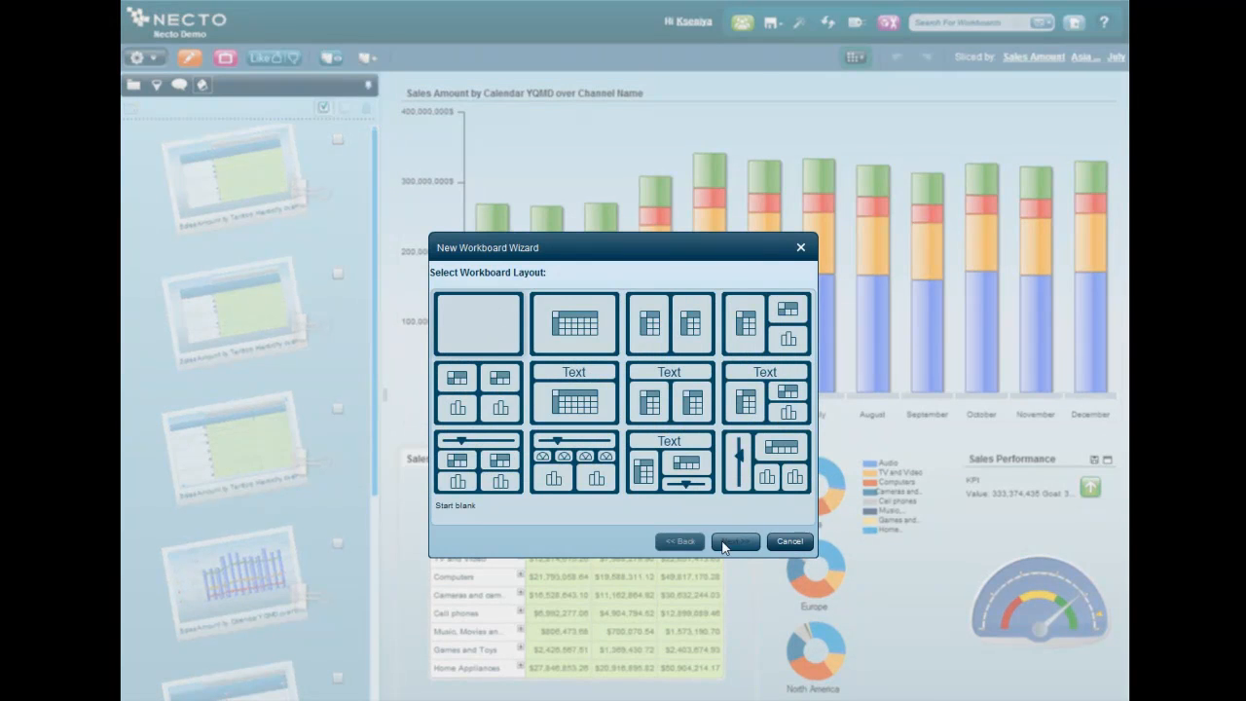
click(736, 541)
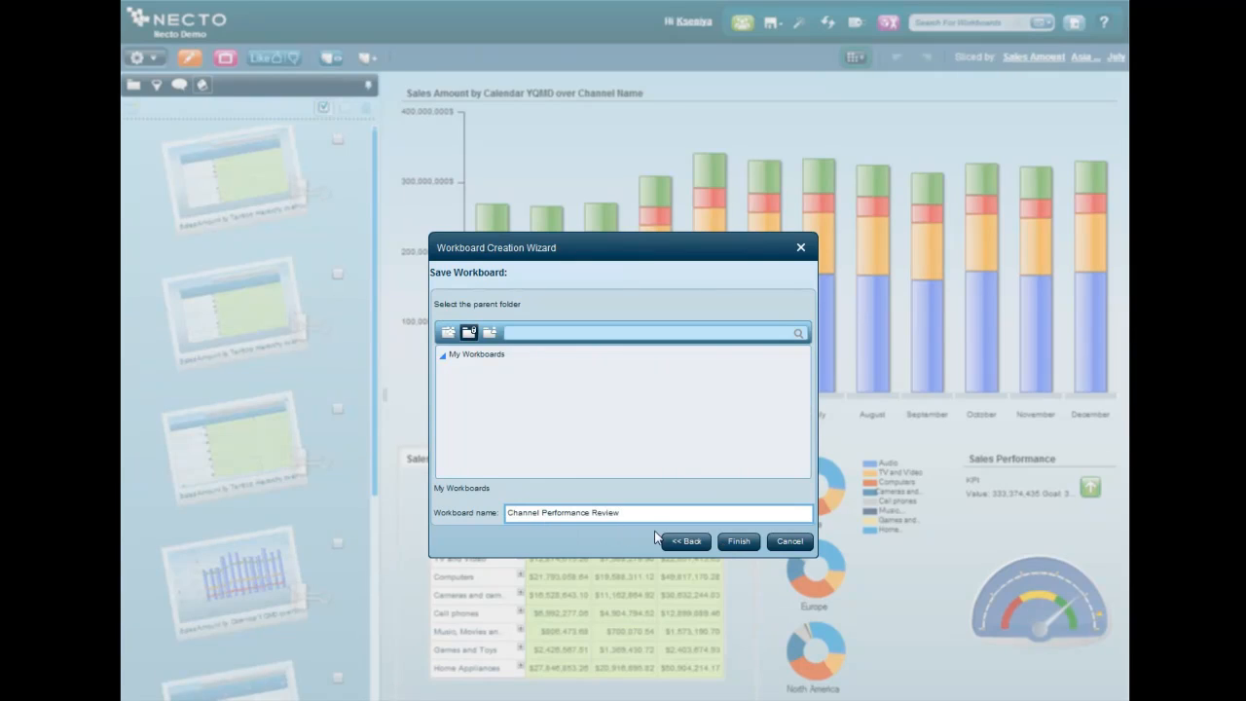
click(737, 542)
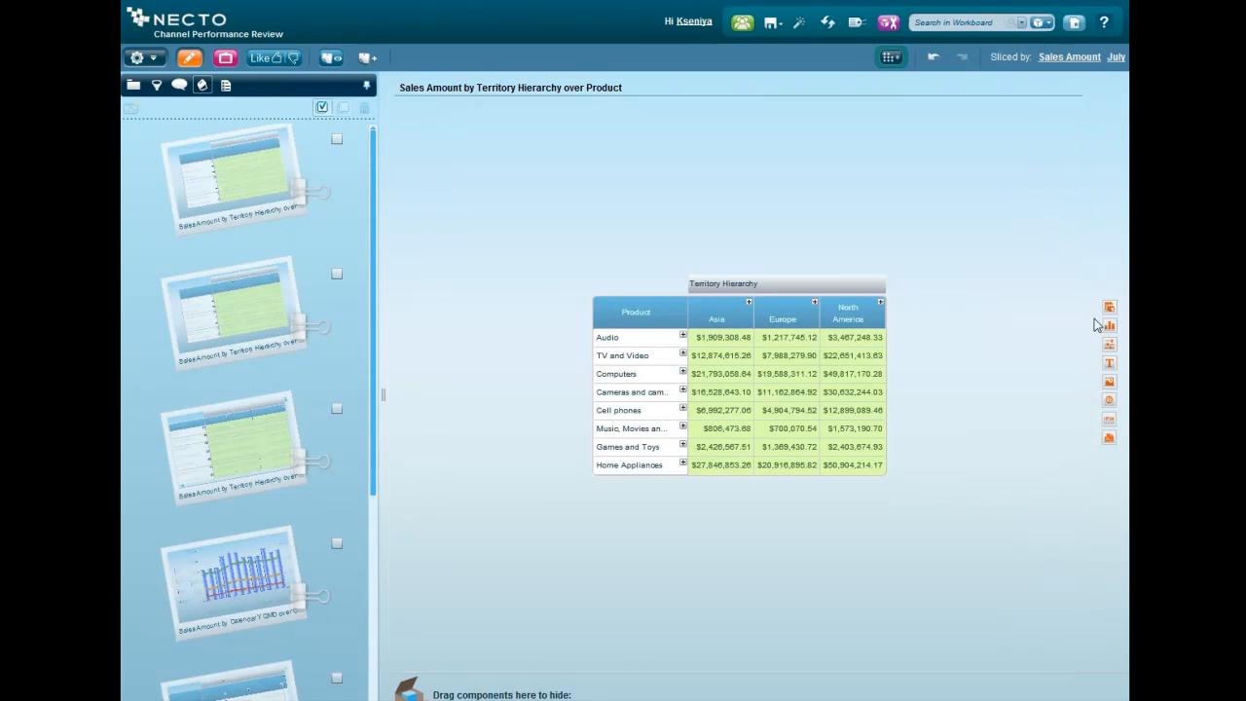
mouse_move(1109, 304)
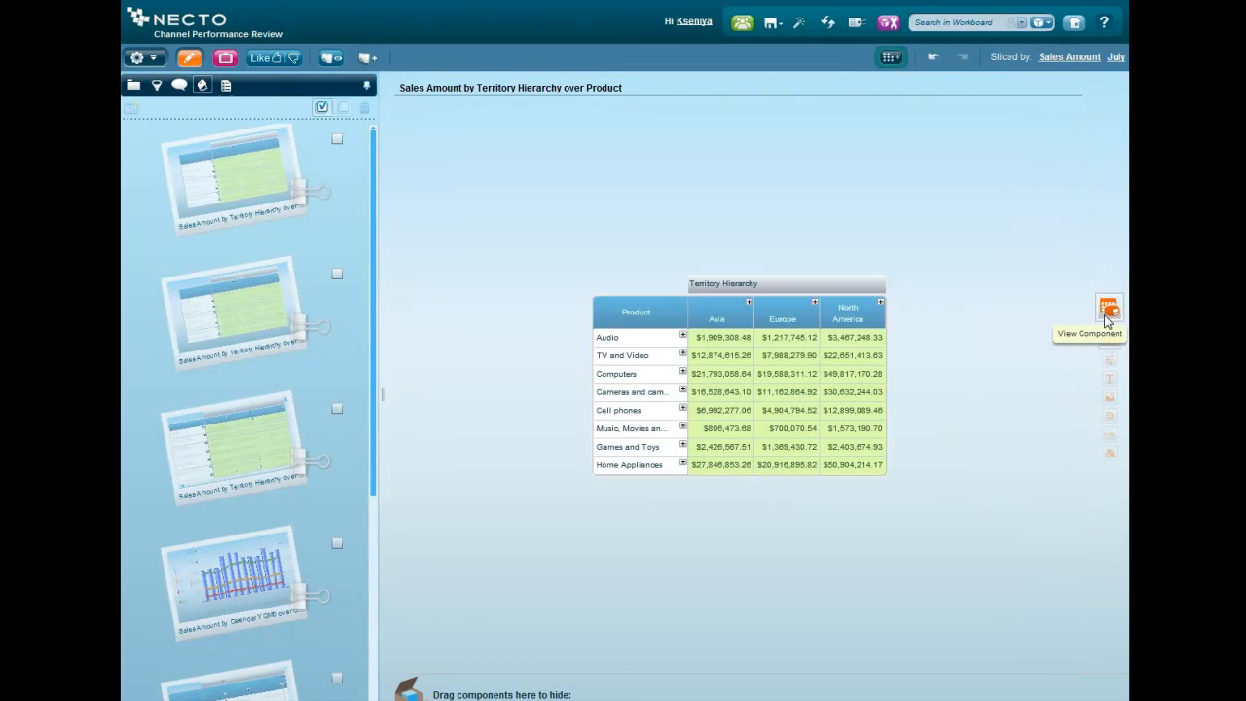
mouse_move(1109, 342)
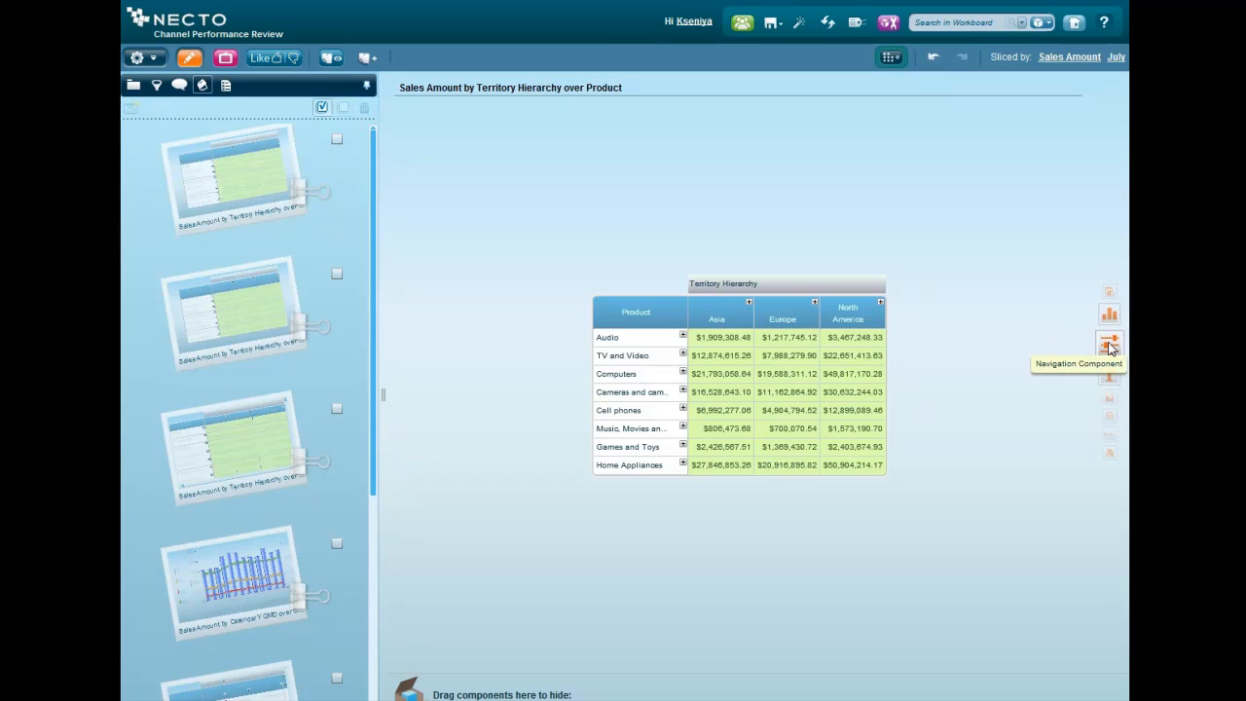
mouse_move(1110, 383)
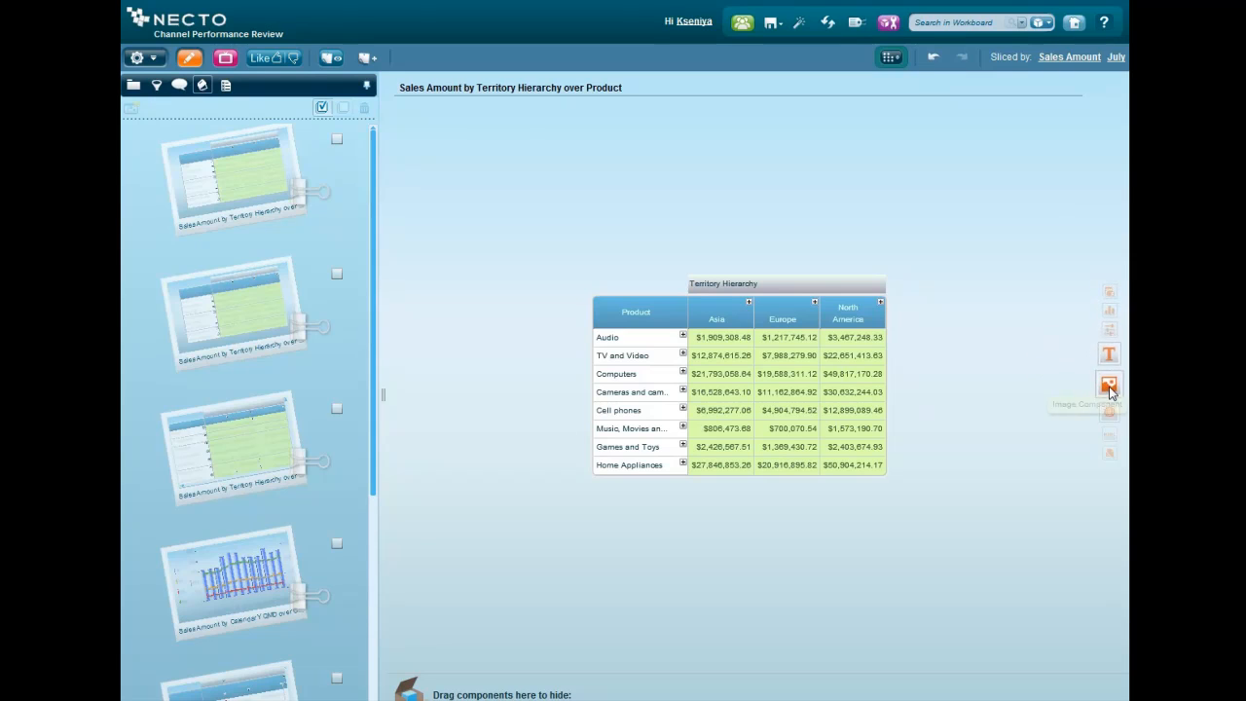
mouse_move(1110, 401)
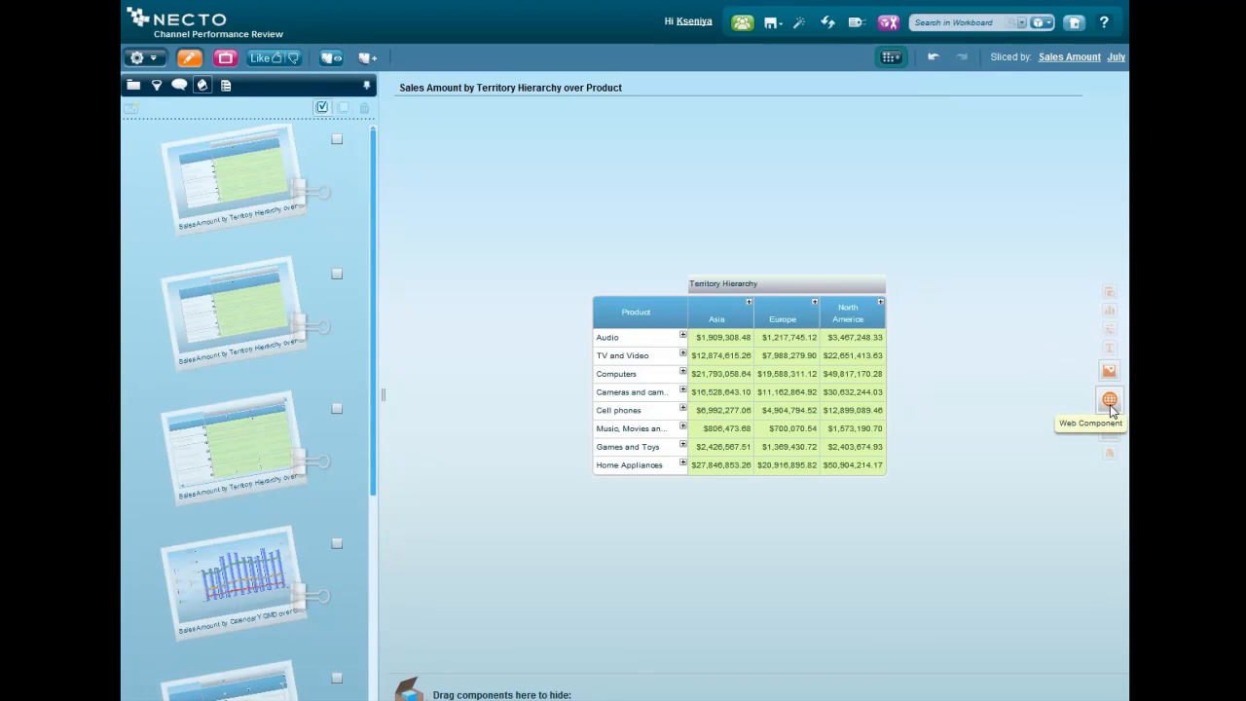
mouse_move(1110, 420)
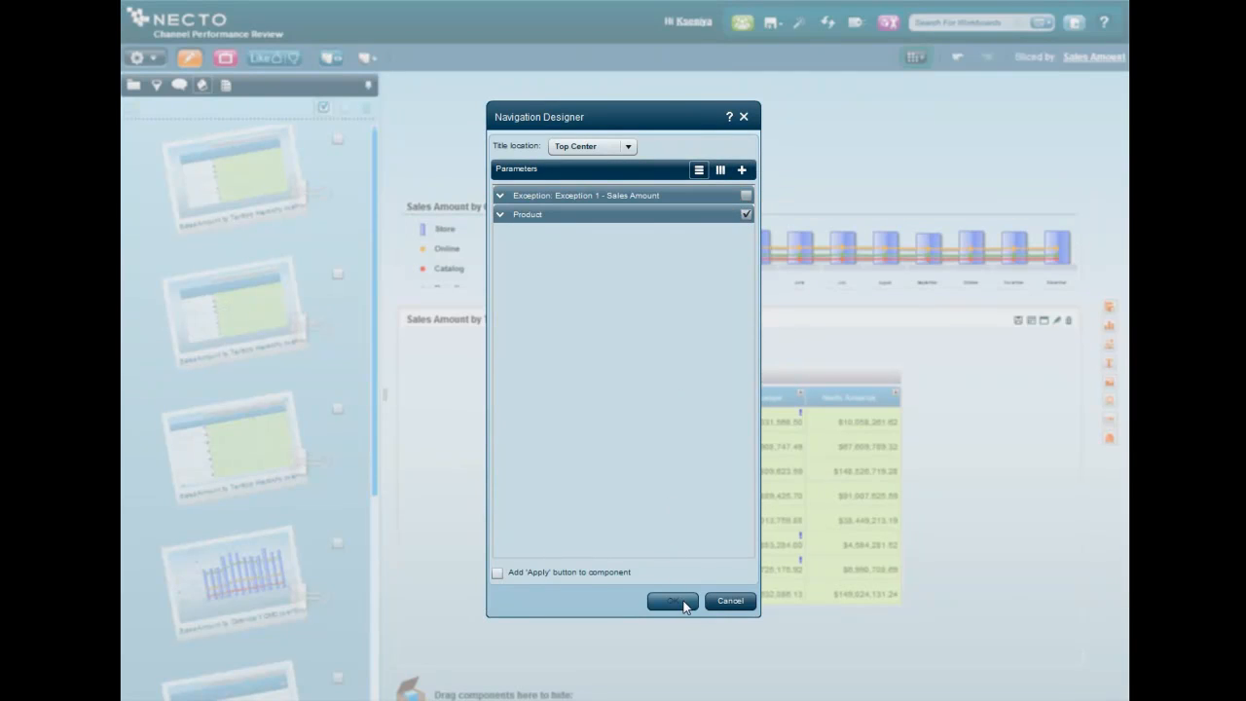
Confirm the product filter, try Home Appliances and Games and Toys, then return to all products.
click(669, 600)
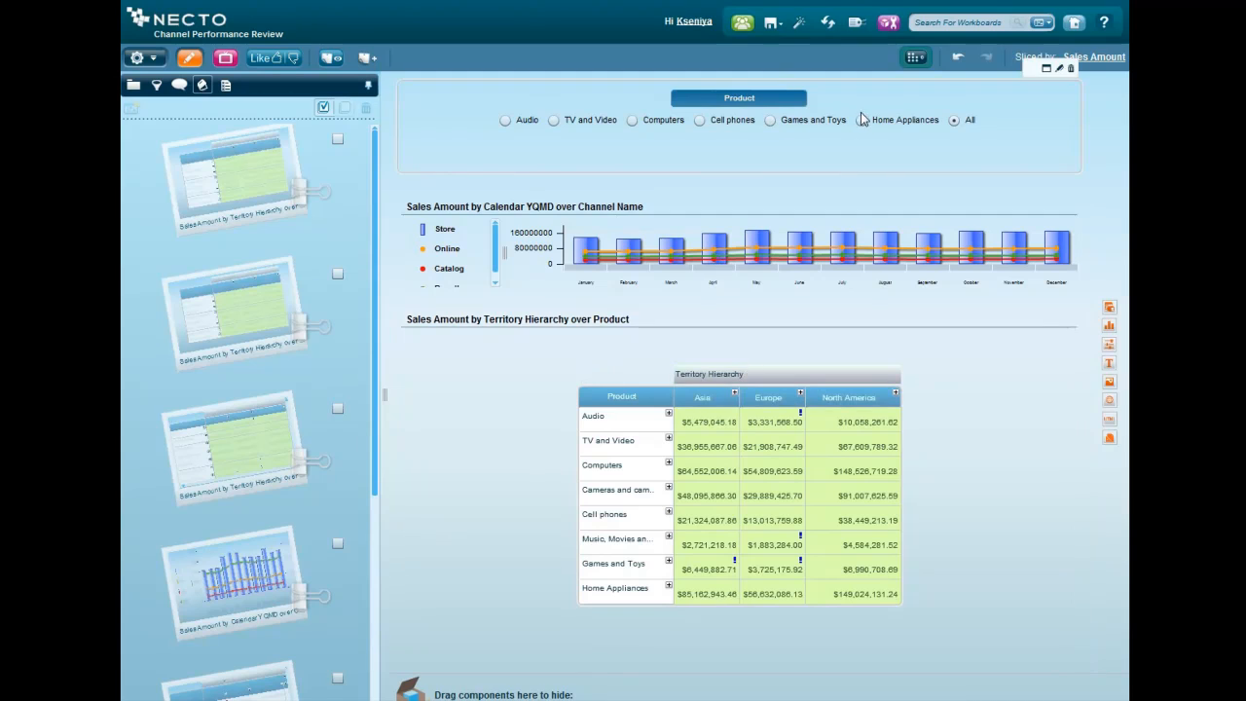
click(866, 121)
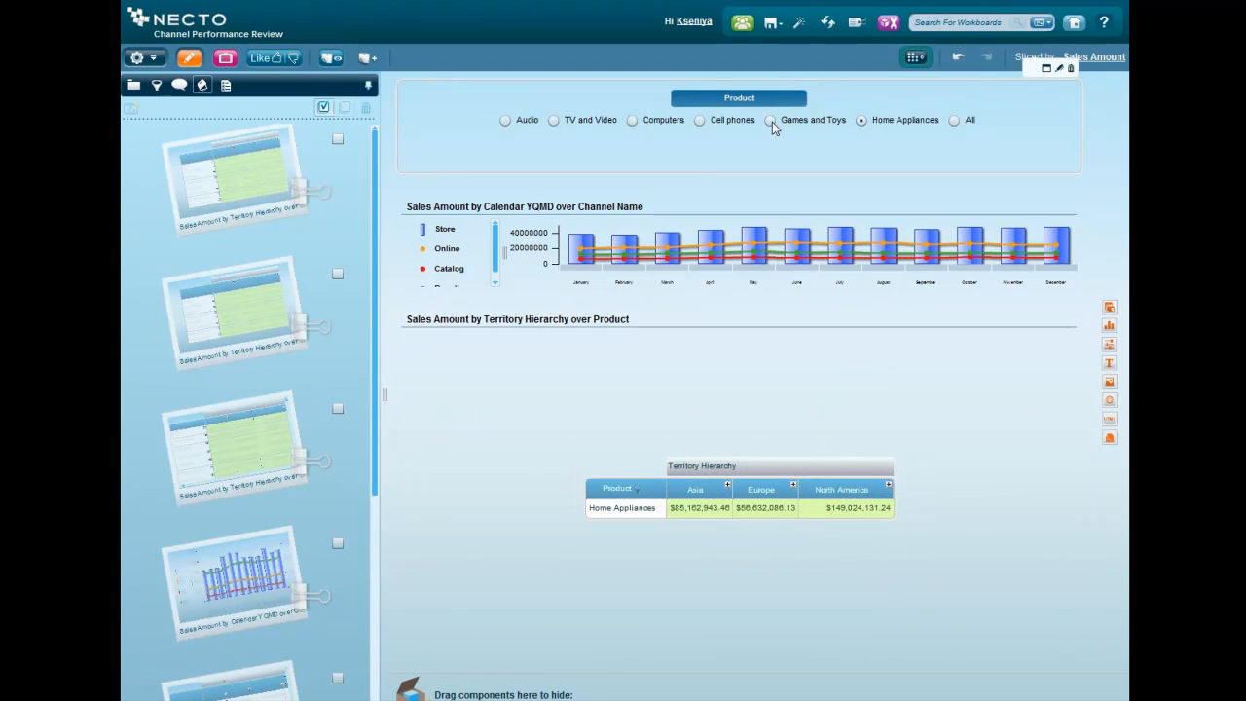
click(771, 120)
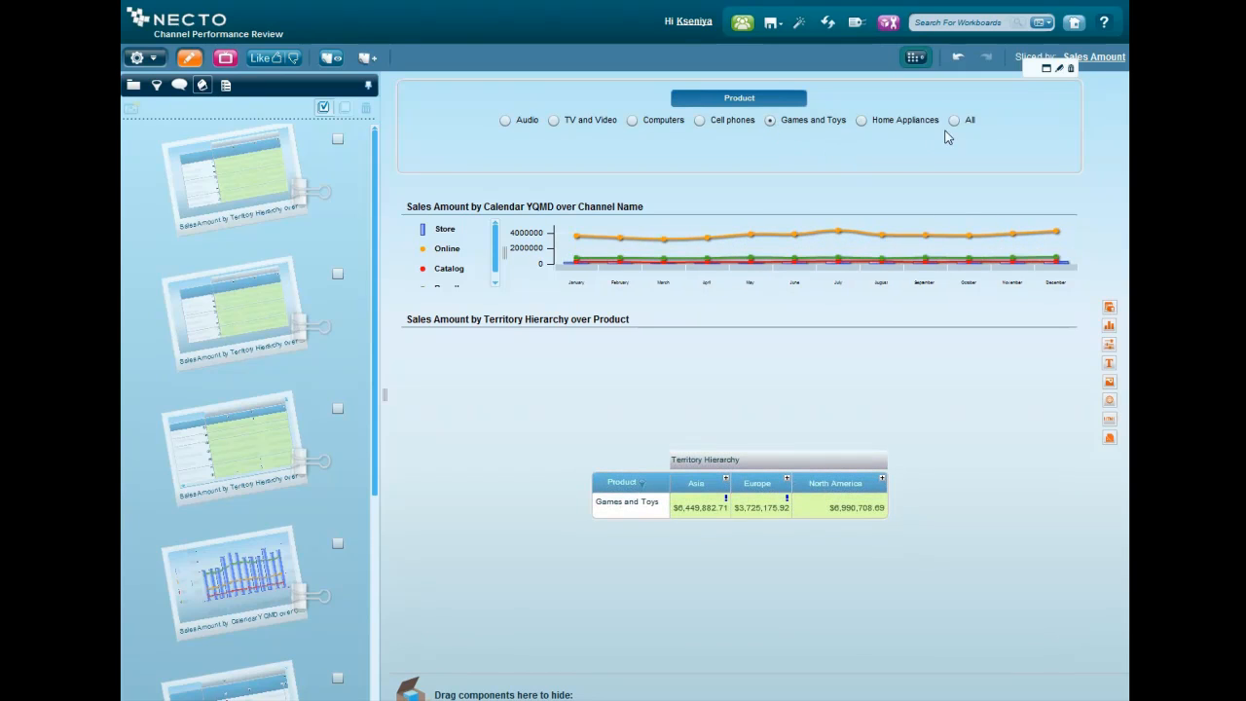
click(954, 121)
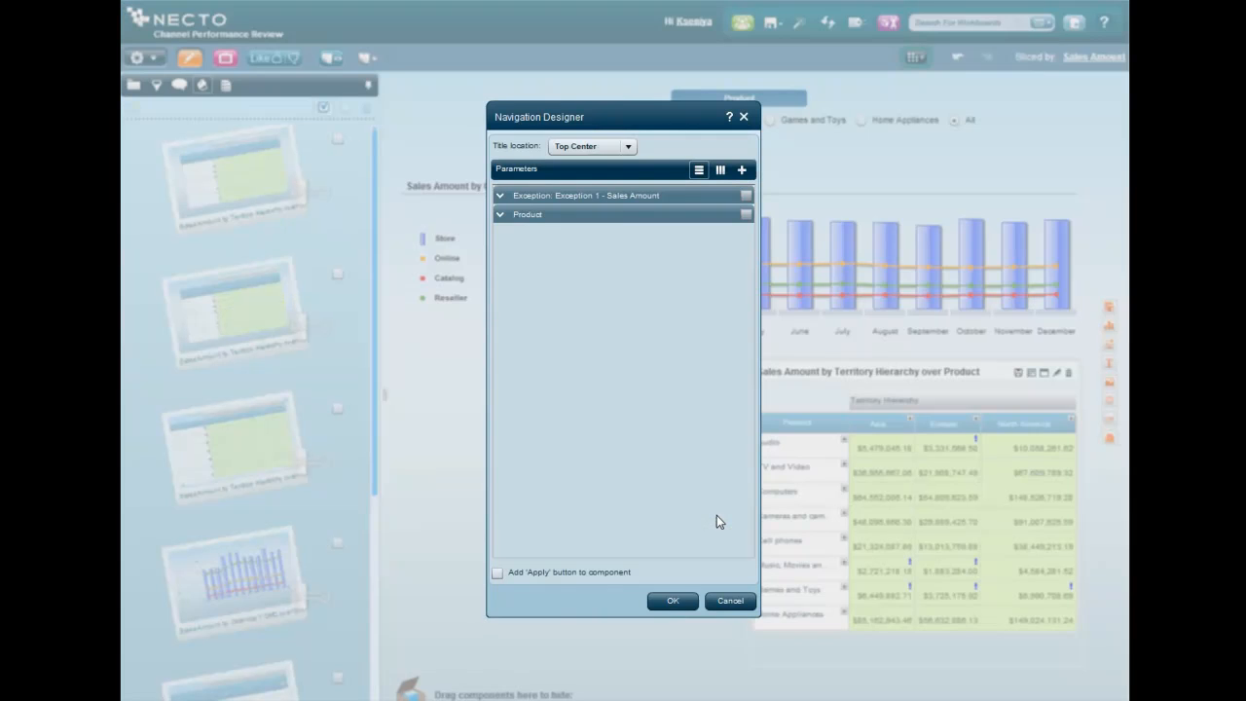
Add the Exception parameter to navigation as a slider captioned Low Selling Countries.
click(498, 195)
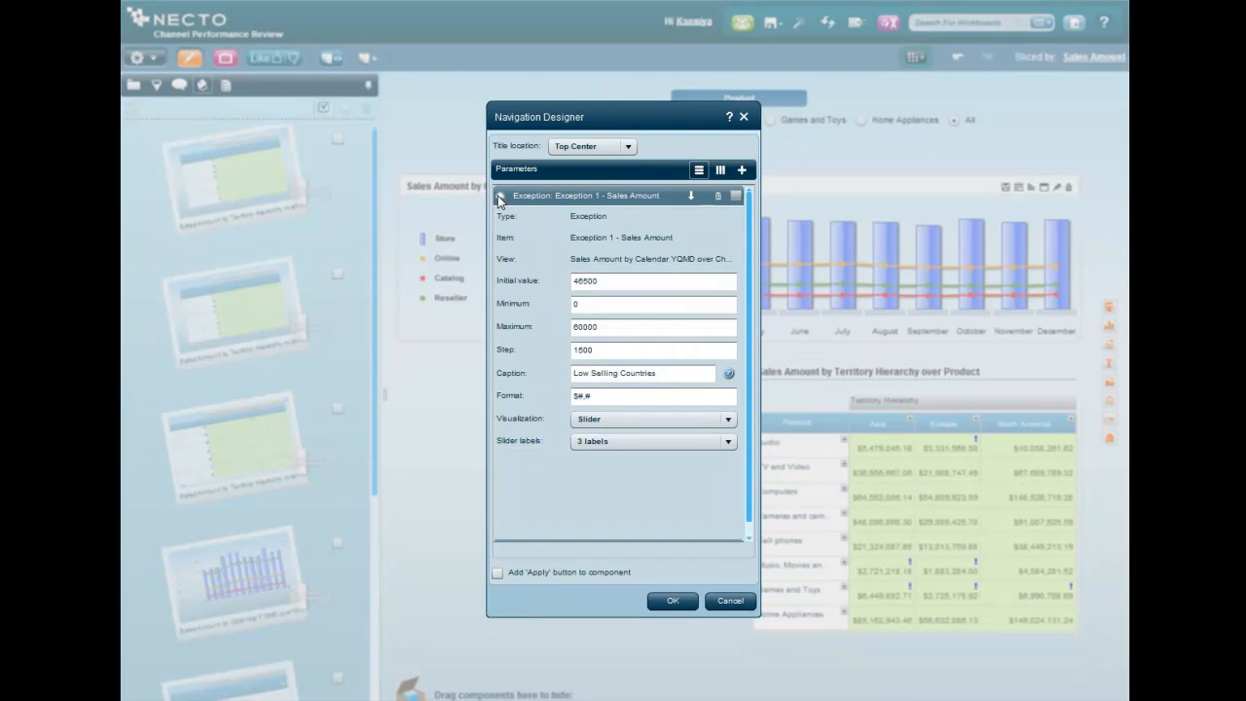
click(719, 169)
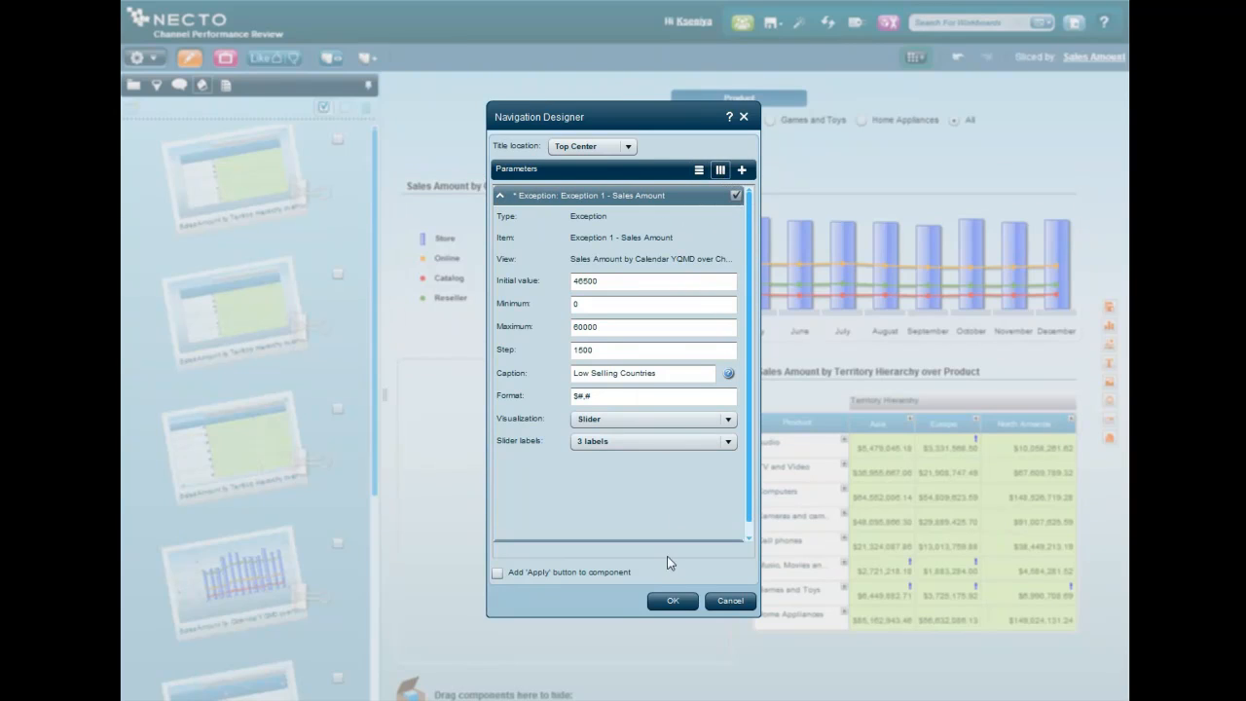
click(670, 600)
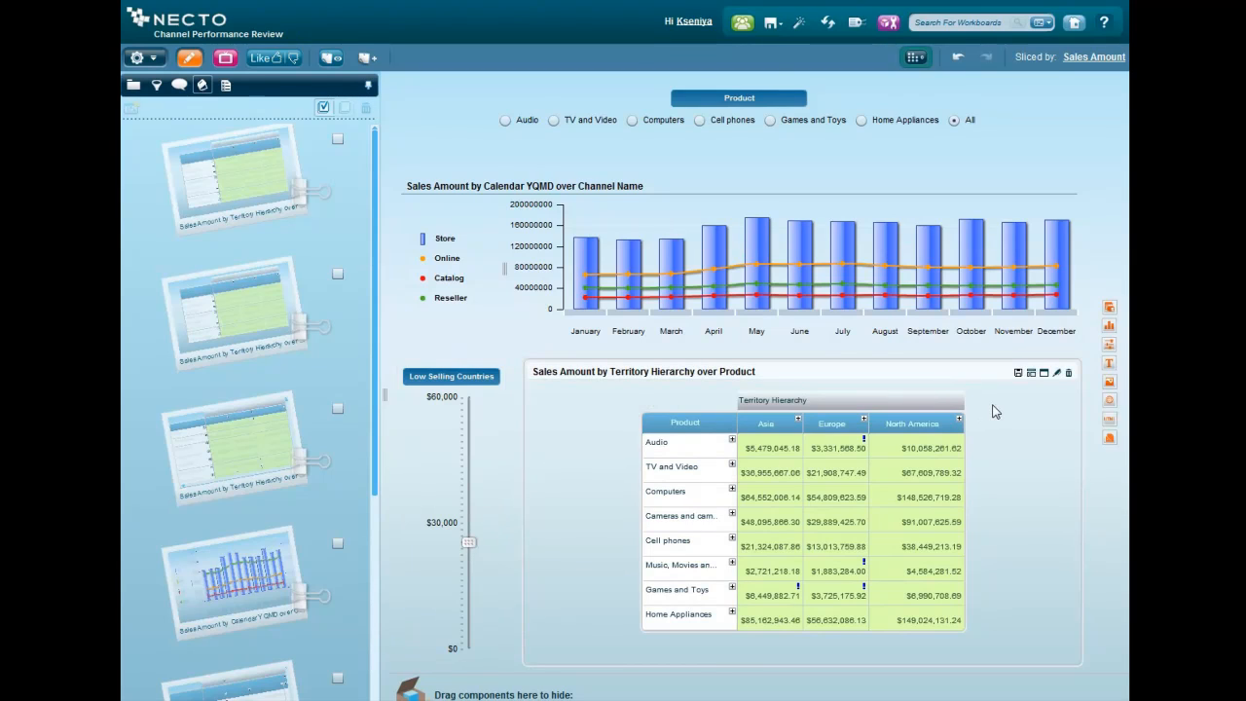
mouse_move(1016, 494)
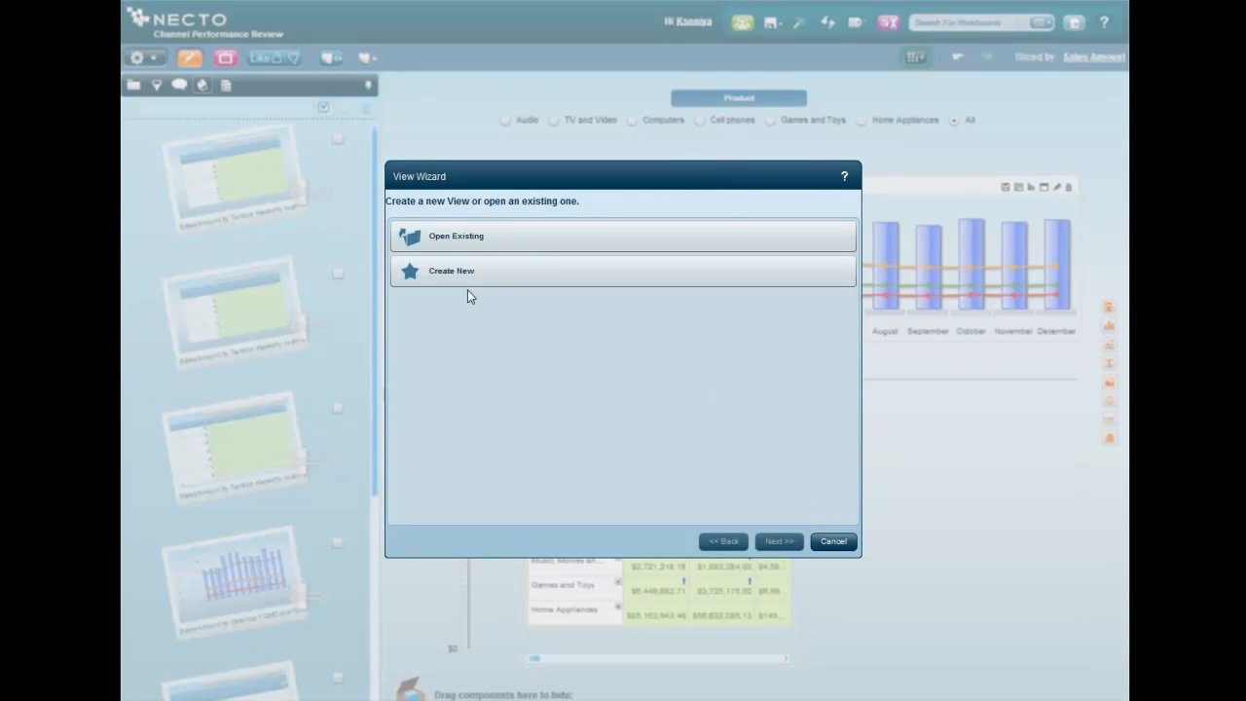
Build a new Amount by Reseller view from the Pipeline sheet of Resellers Purchase History.xlsx.
click(452, 270)
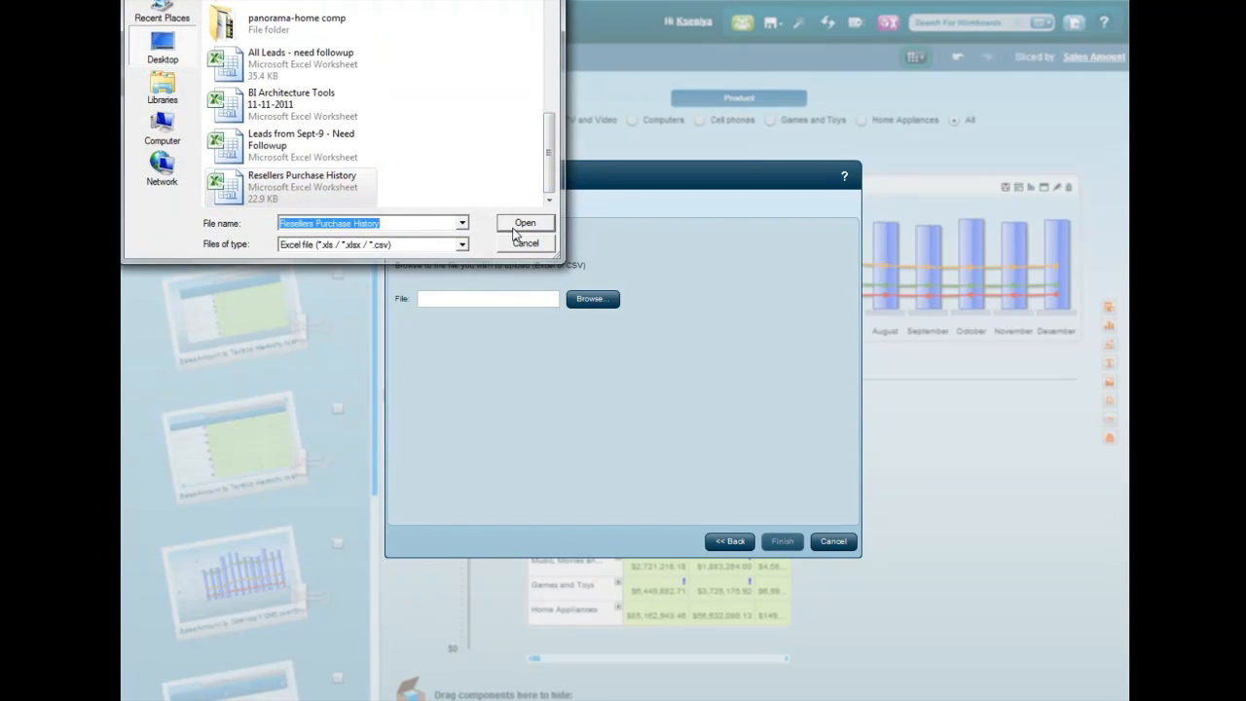
click(525, 222)
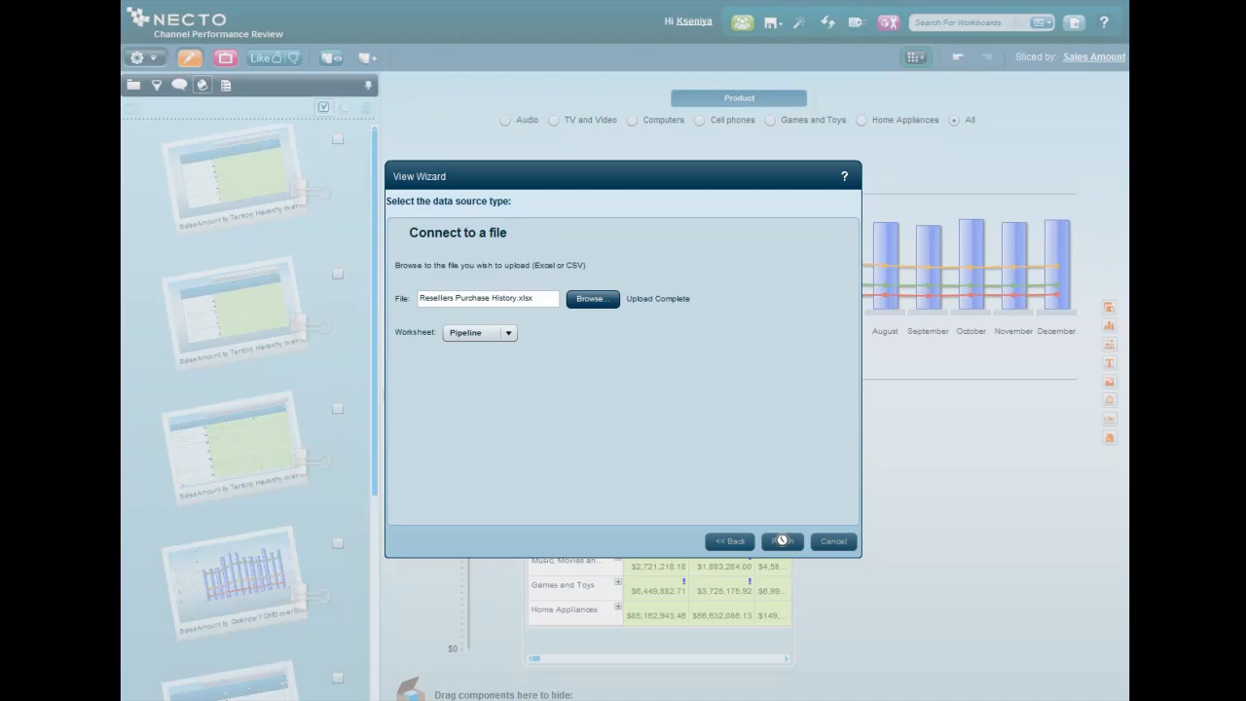
click(783, 542)
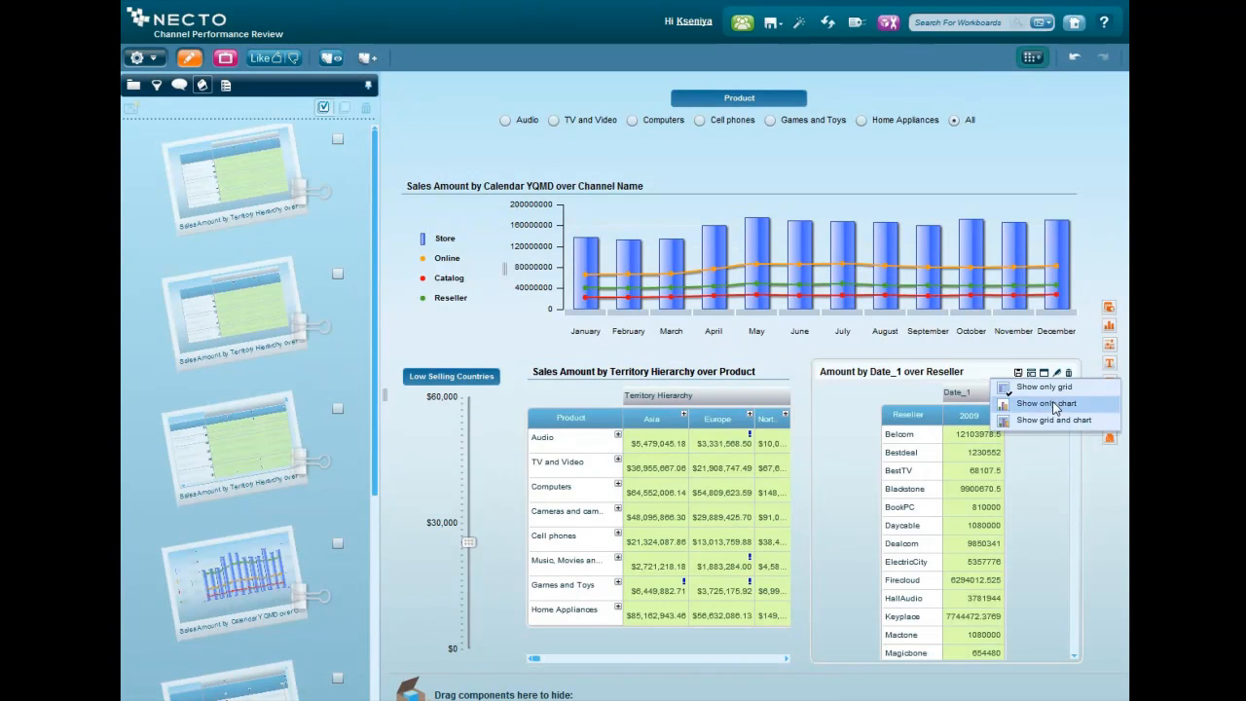
Show the reseller amounts as a Tree Map chart only and start a comment note on it.
click(1045, 403)
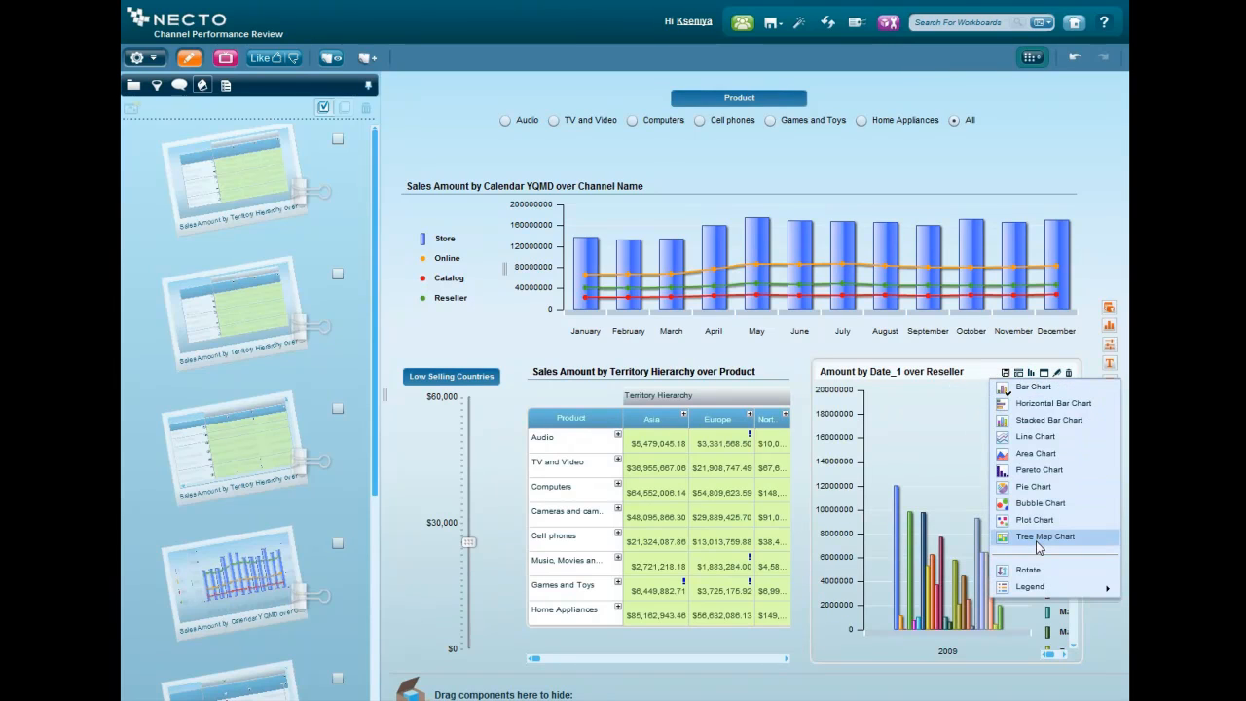
click(1047, 537)
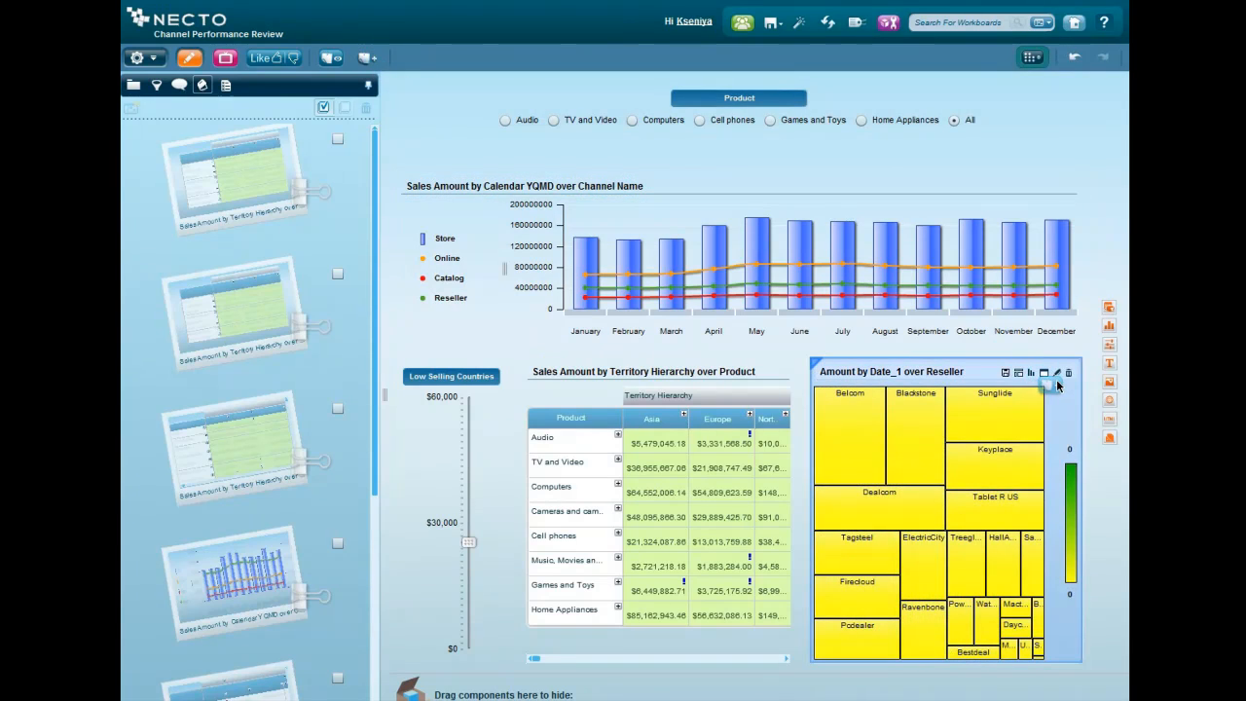
click(1053, 374)
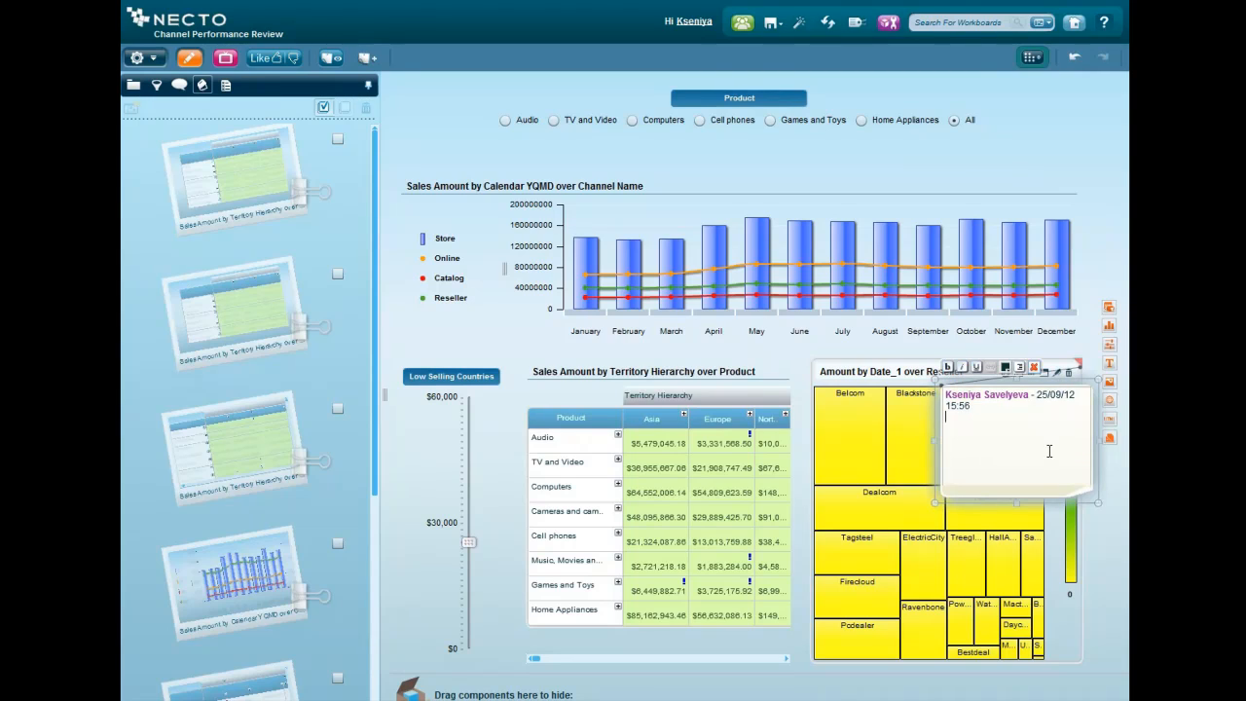
Note 'Reseller's pipeline from the monthly excel report.' on the treemap.
text(Reseller's pipeline from the monthly excel report.)
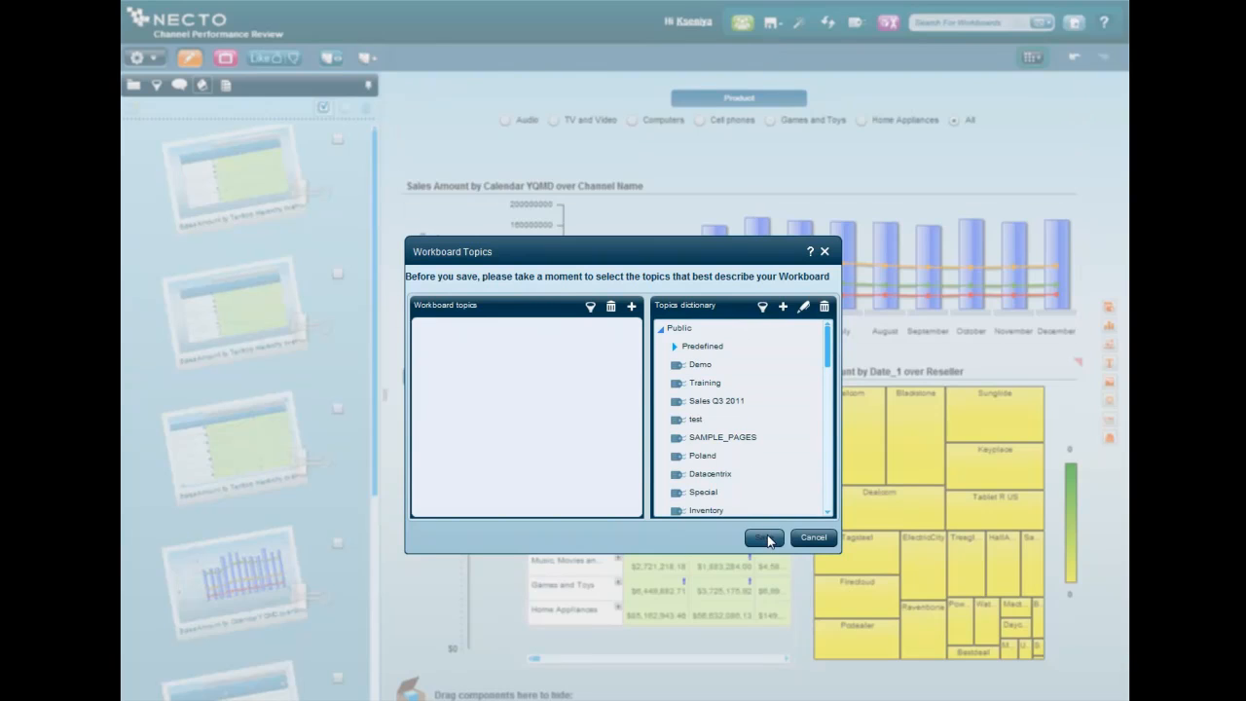
Save the Channel Performance Review workboard without assigning any topics.
click(759, 537)
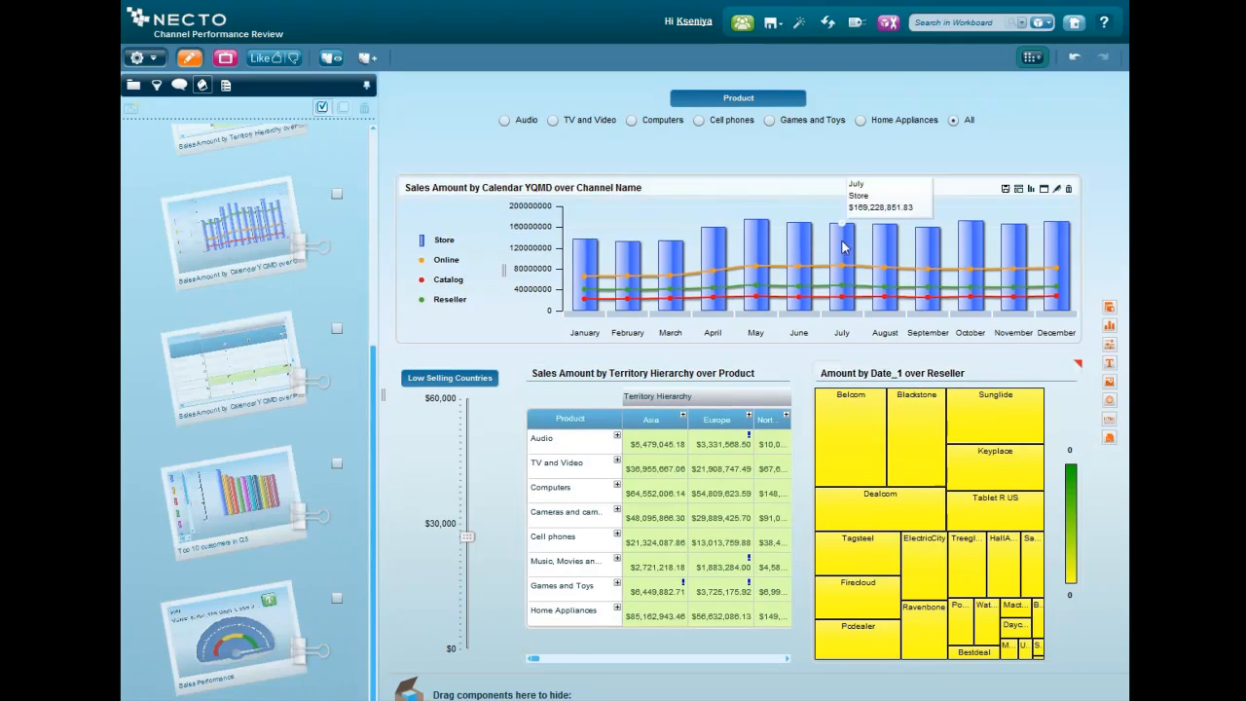
Open the workboard discussion showing the five colleagues it is shared with.
click(744, 24)
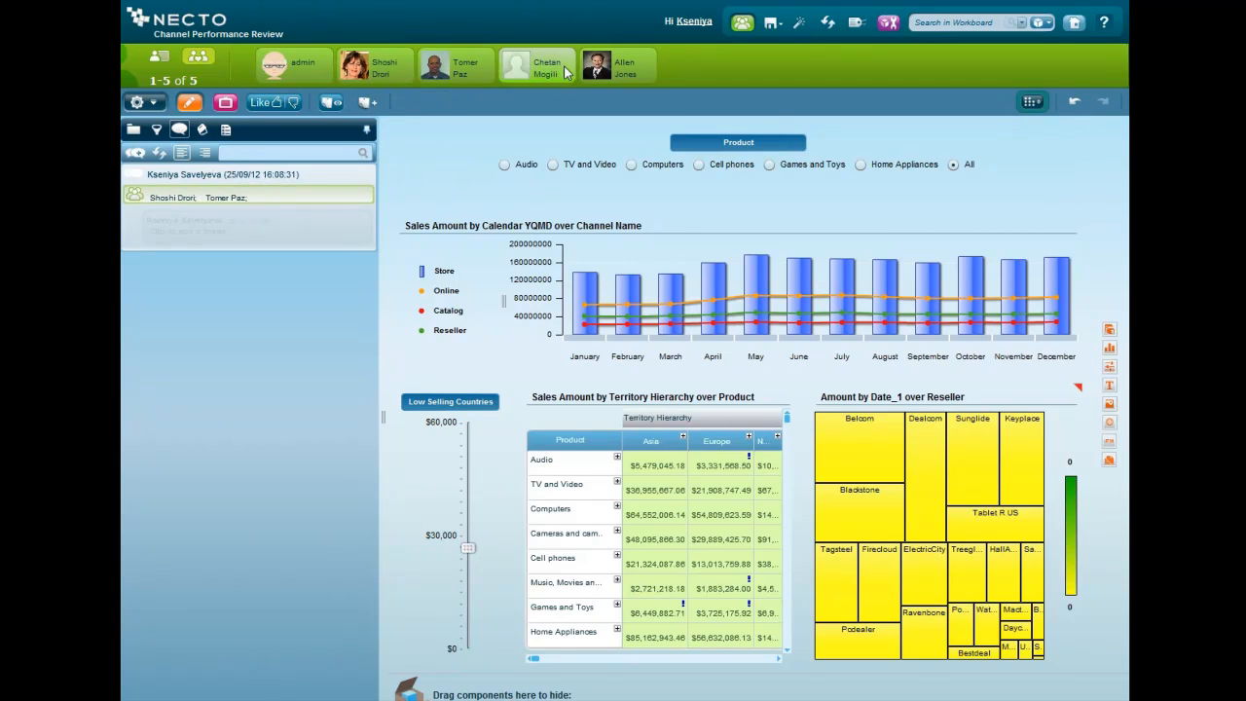
Add a colleague and reply 'I just built a workboard in 3 minutes'.
click(615, 64)
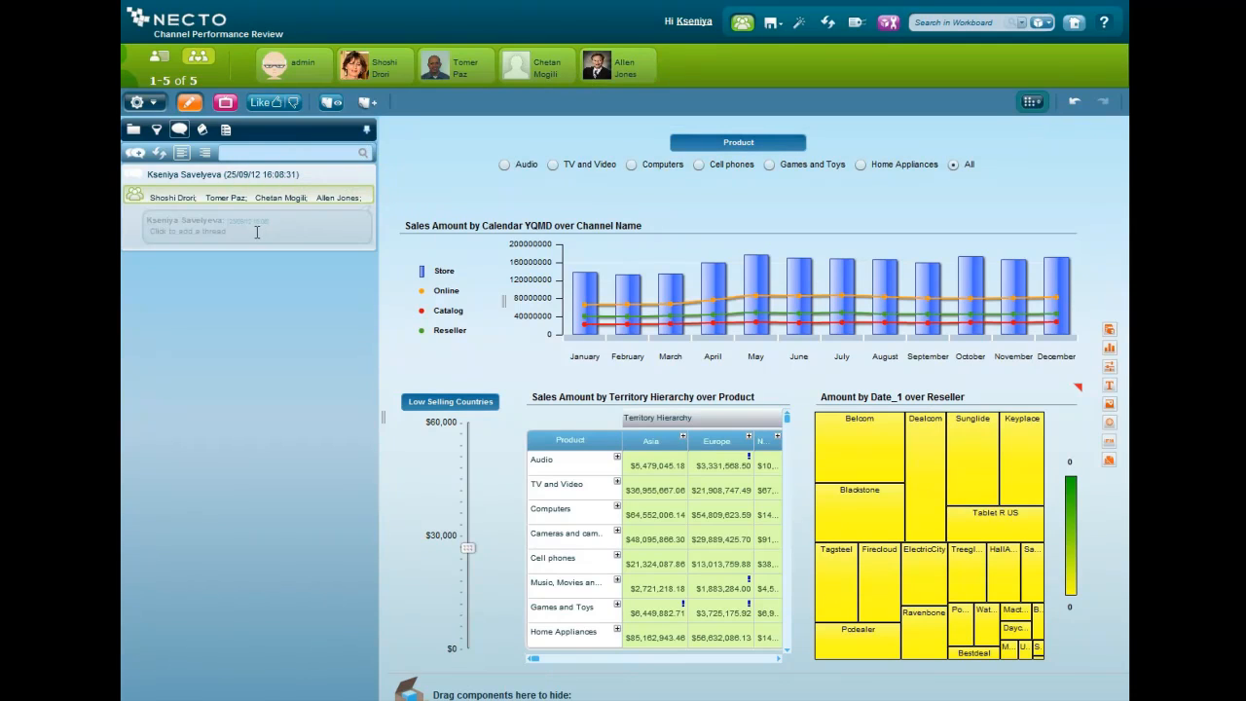
text(I just built a workboard in 3 minutes)
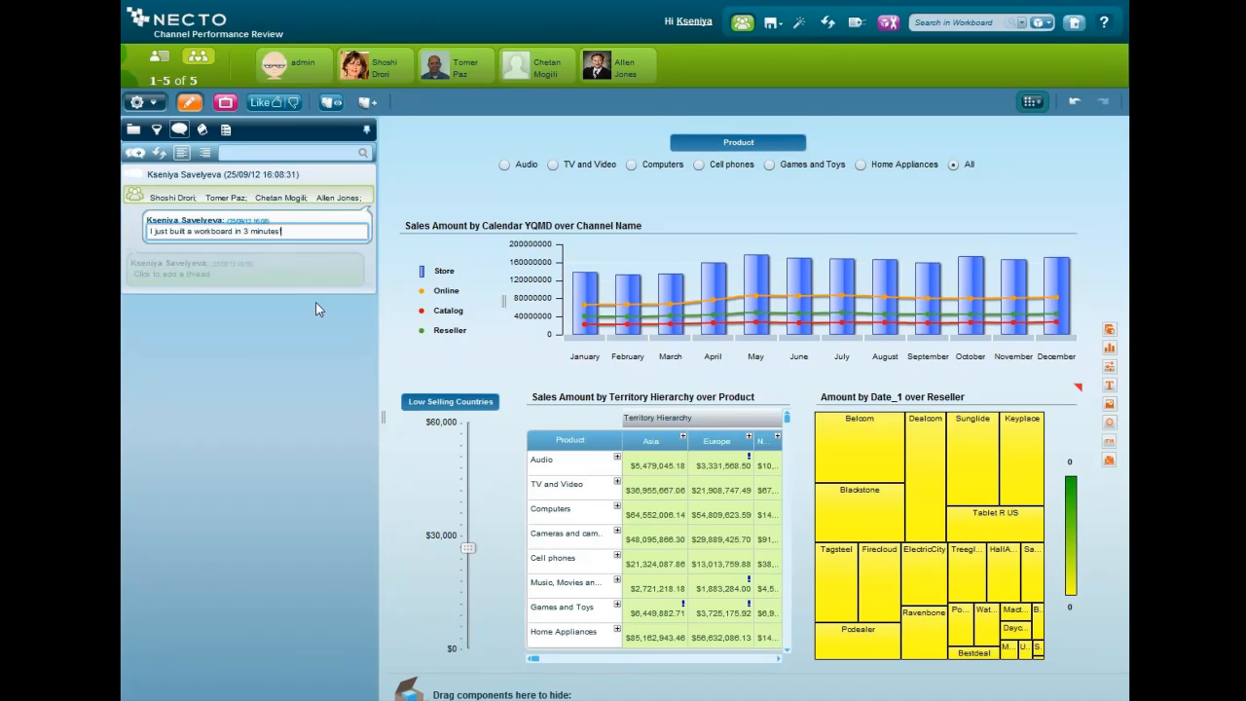
mouse_move(338, 341)
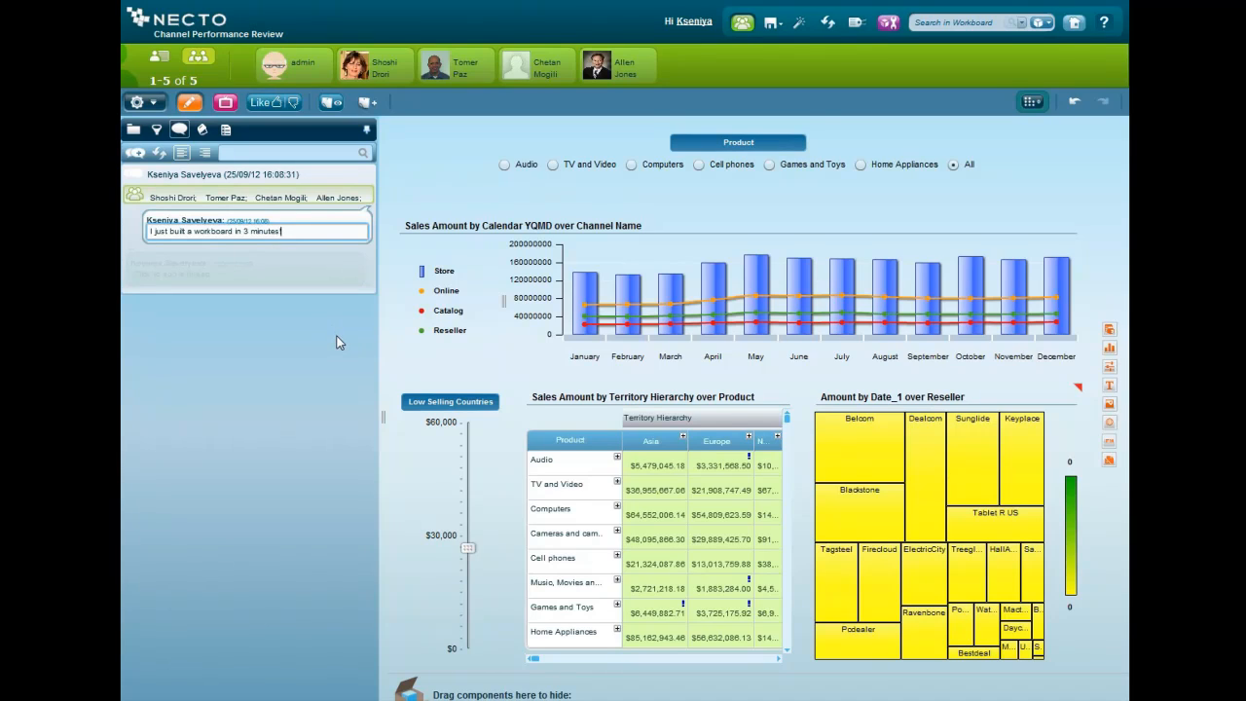
mouse_move(366, 358)
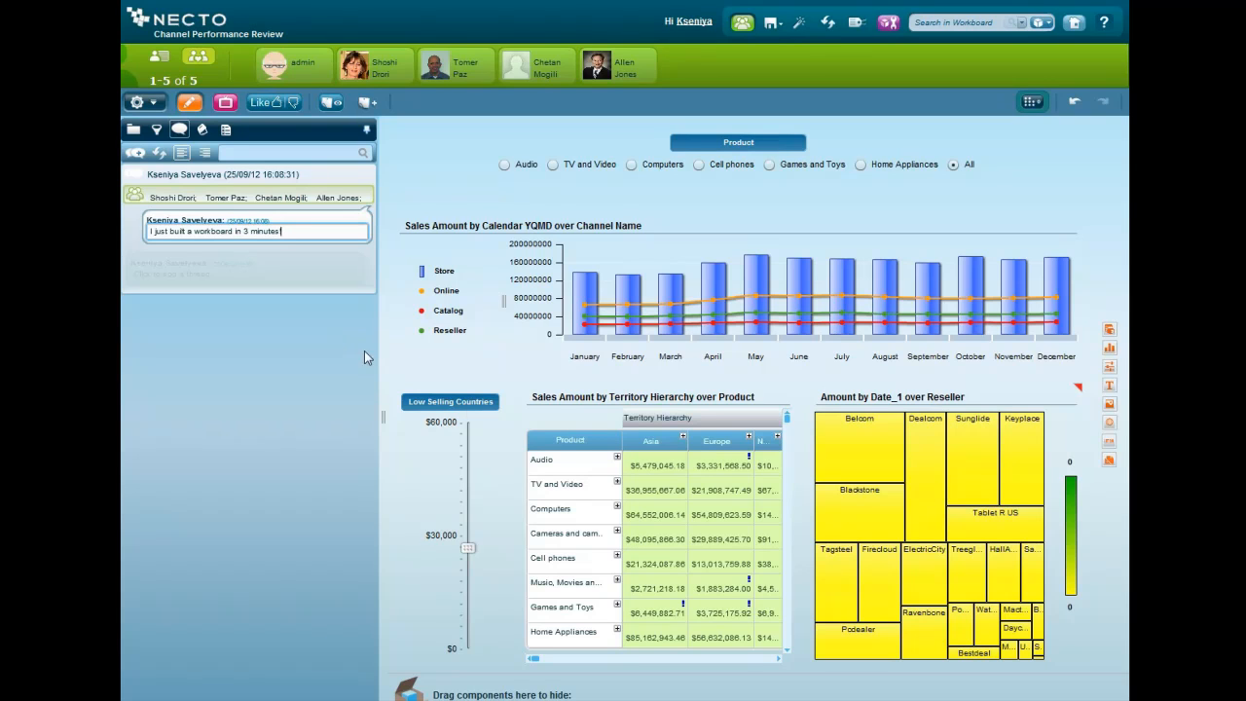